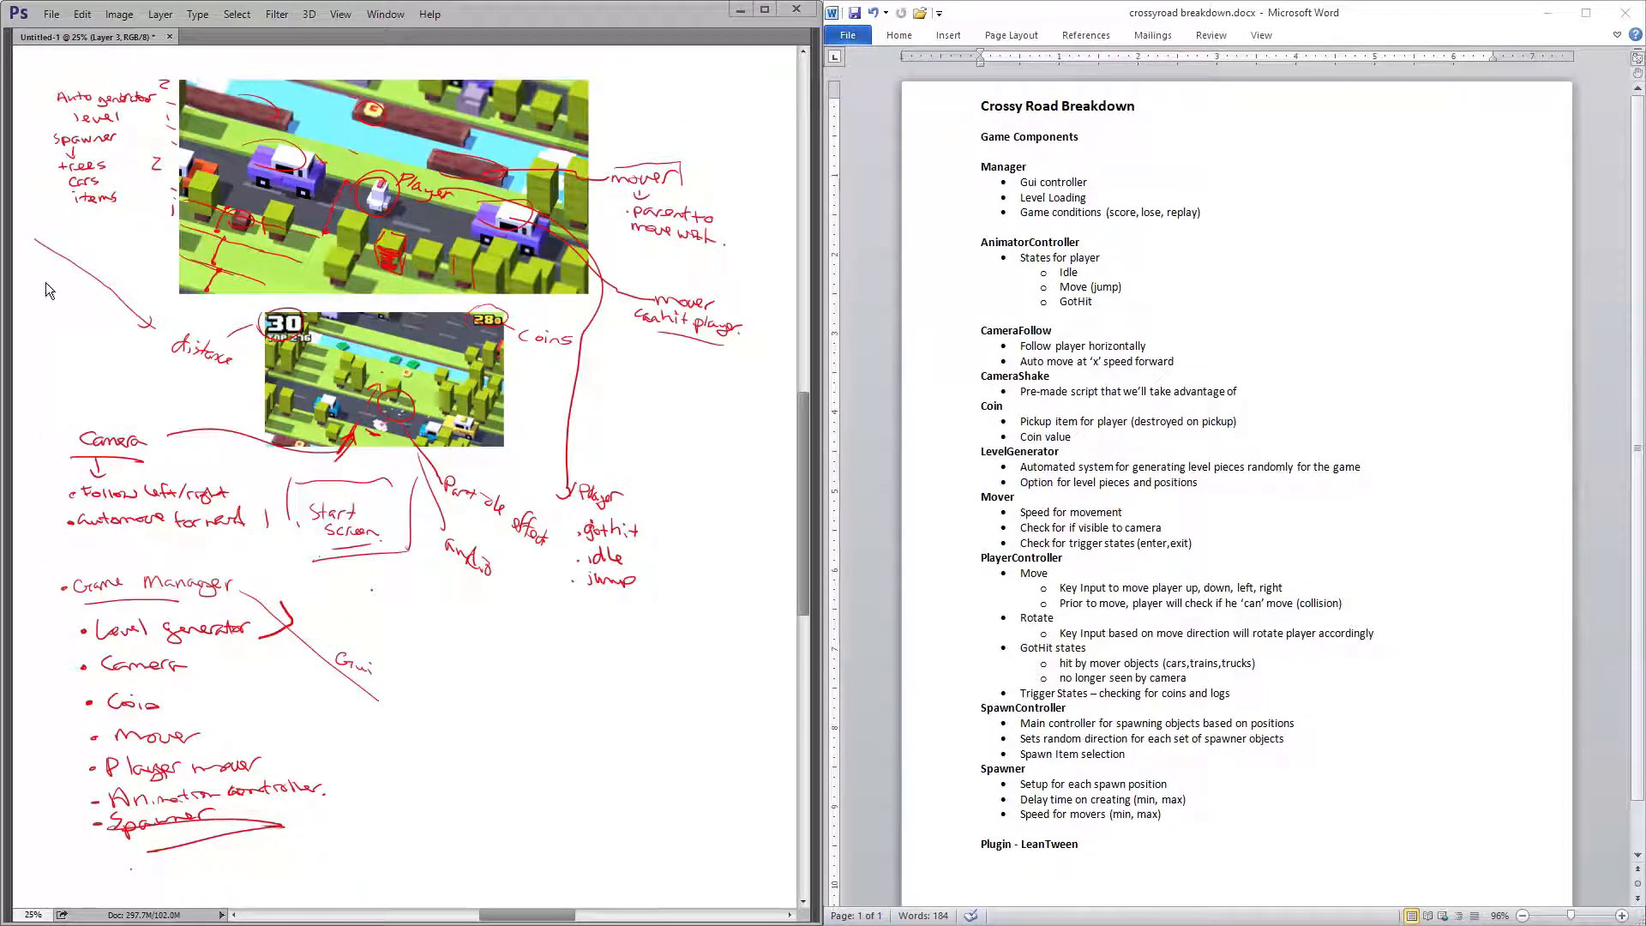
{"action": "mouse_move", "coordinate": [671, 873]}
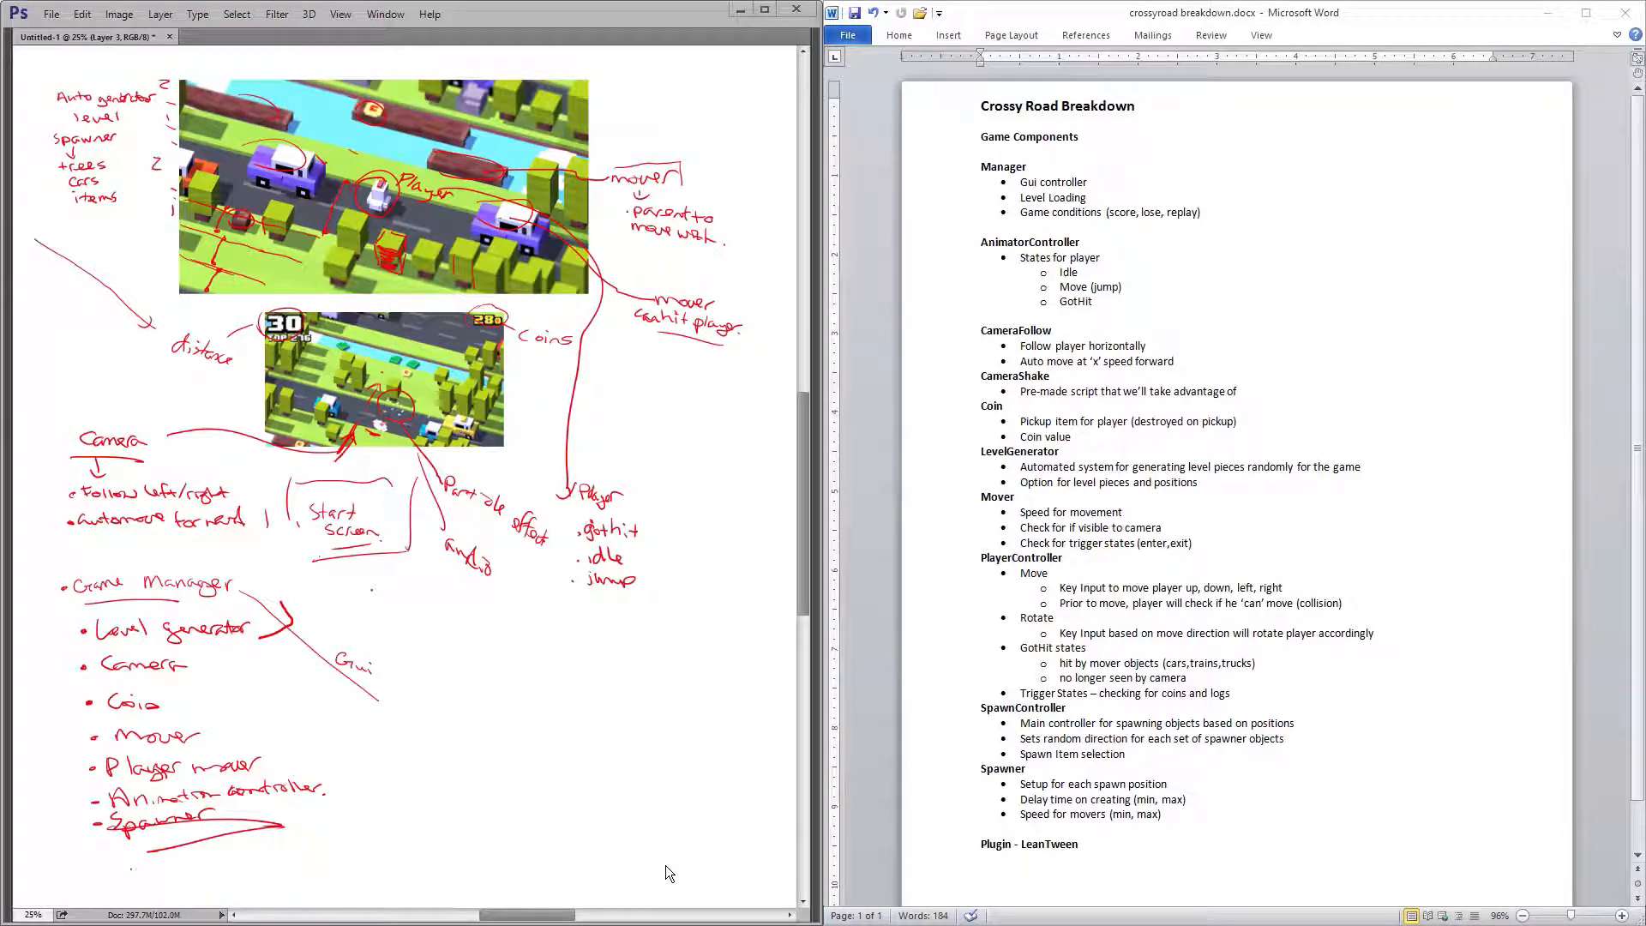
{"action": "mouse_move", "coordinate": [554, 324]}
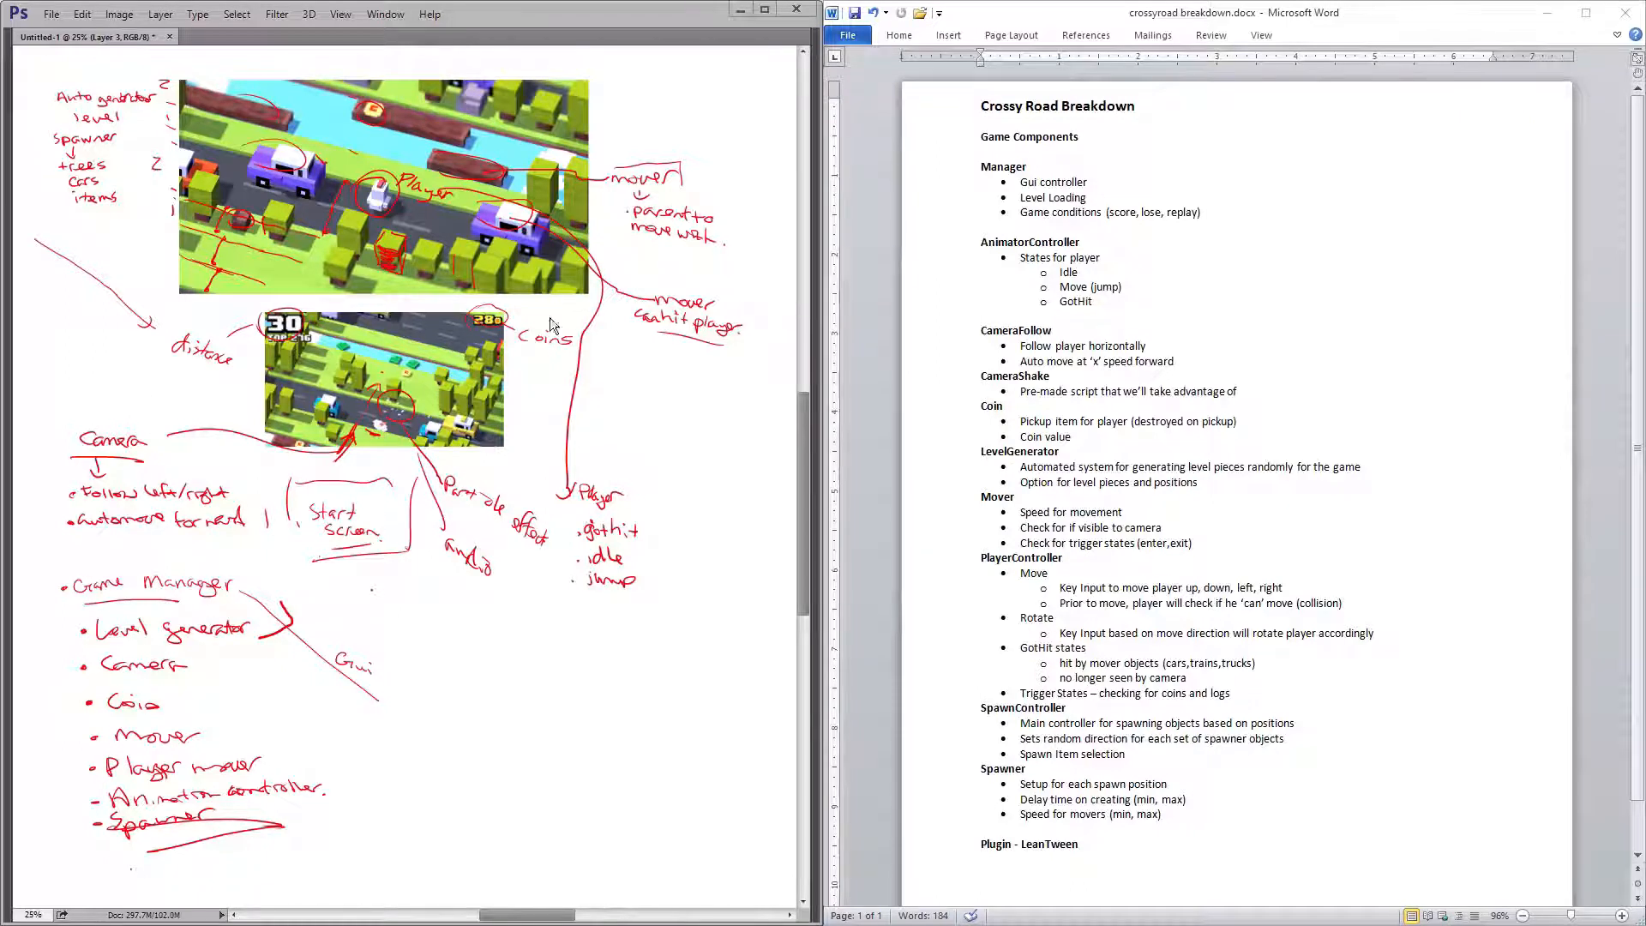
{"action": "mouse_move", "coordinate": [134, 449]}
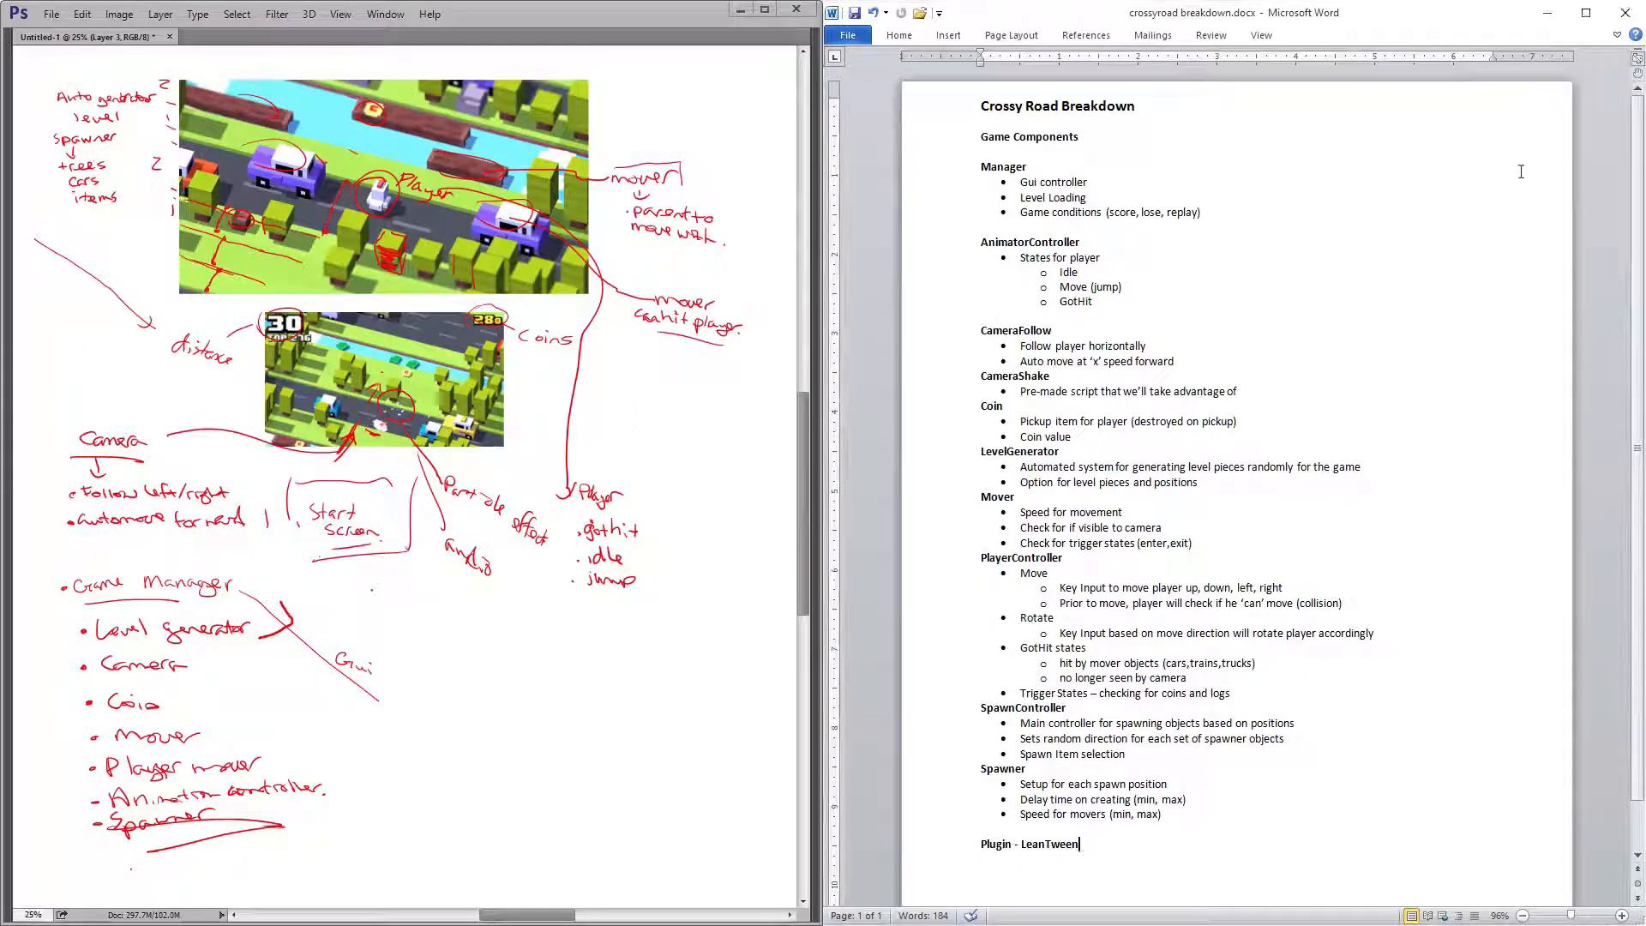
Place the cursor at the end of the collision-check sub-bullet under PlayerController's Move
{"action": "double_click", "coordinate": [1003, 166]}
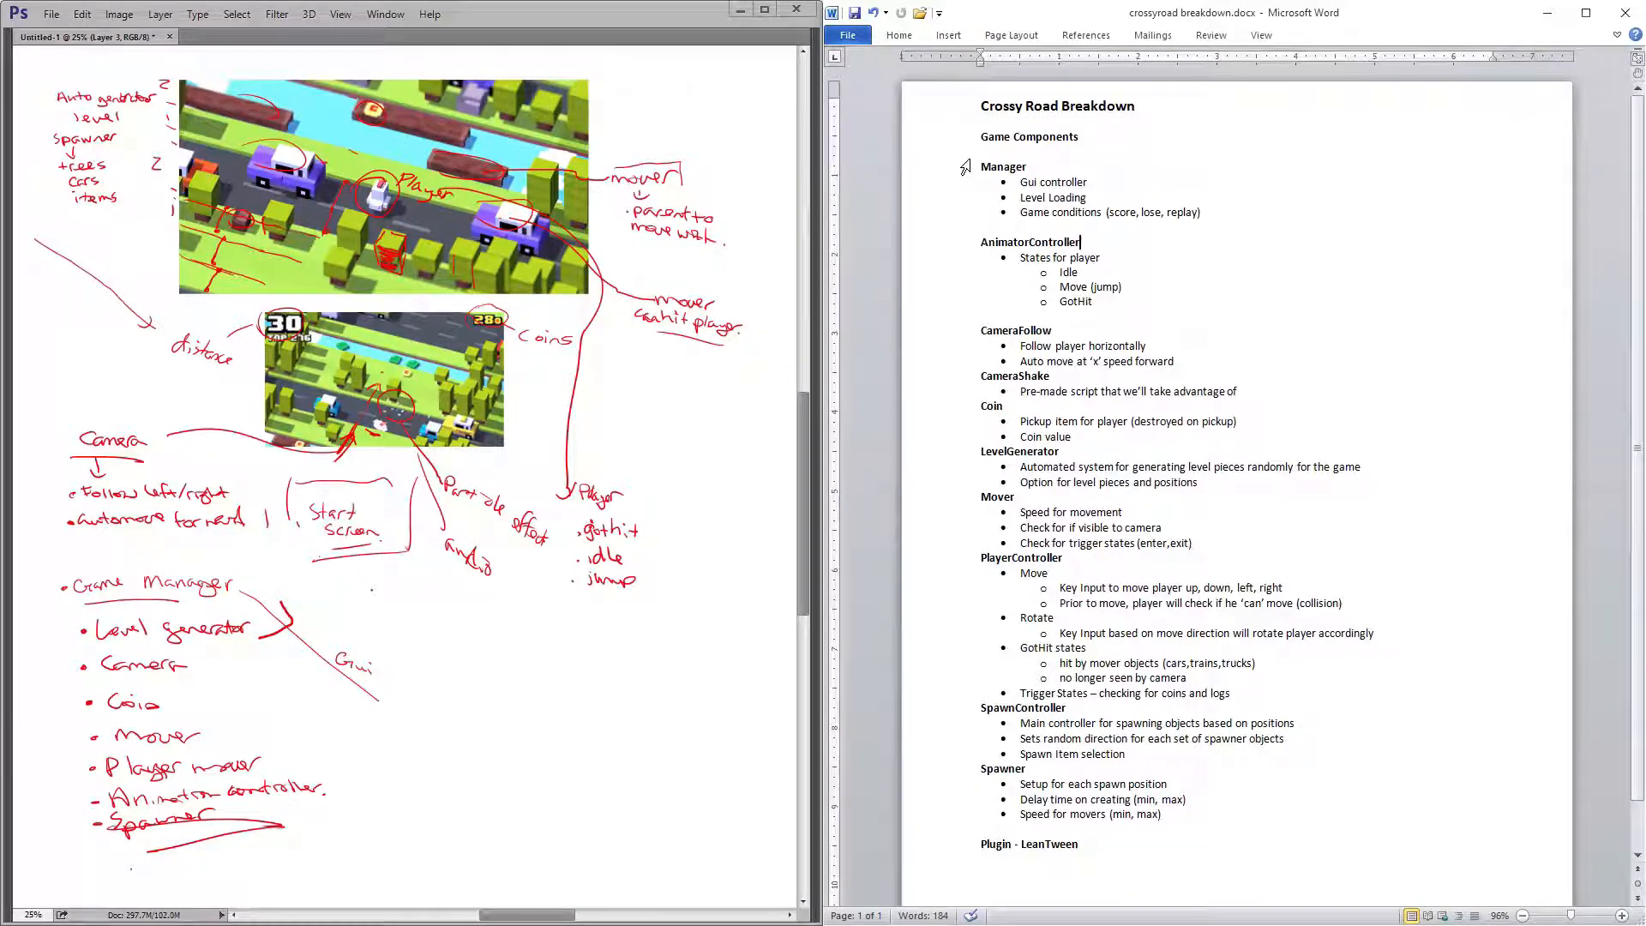
{"action": "left_click", "coordinate": [1030, 166]}
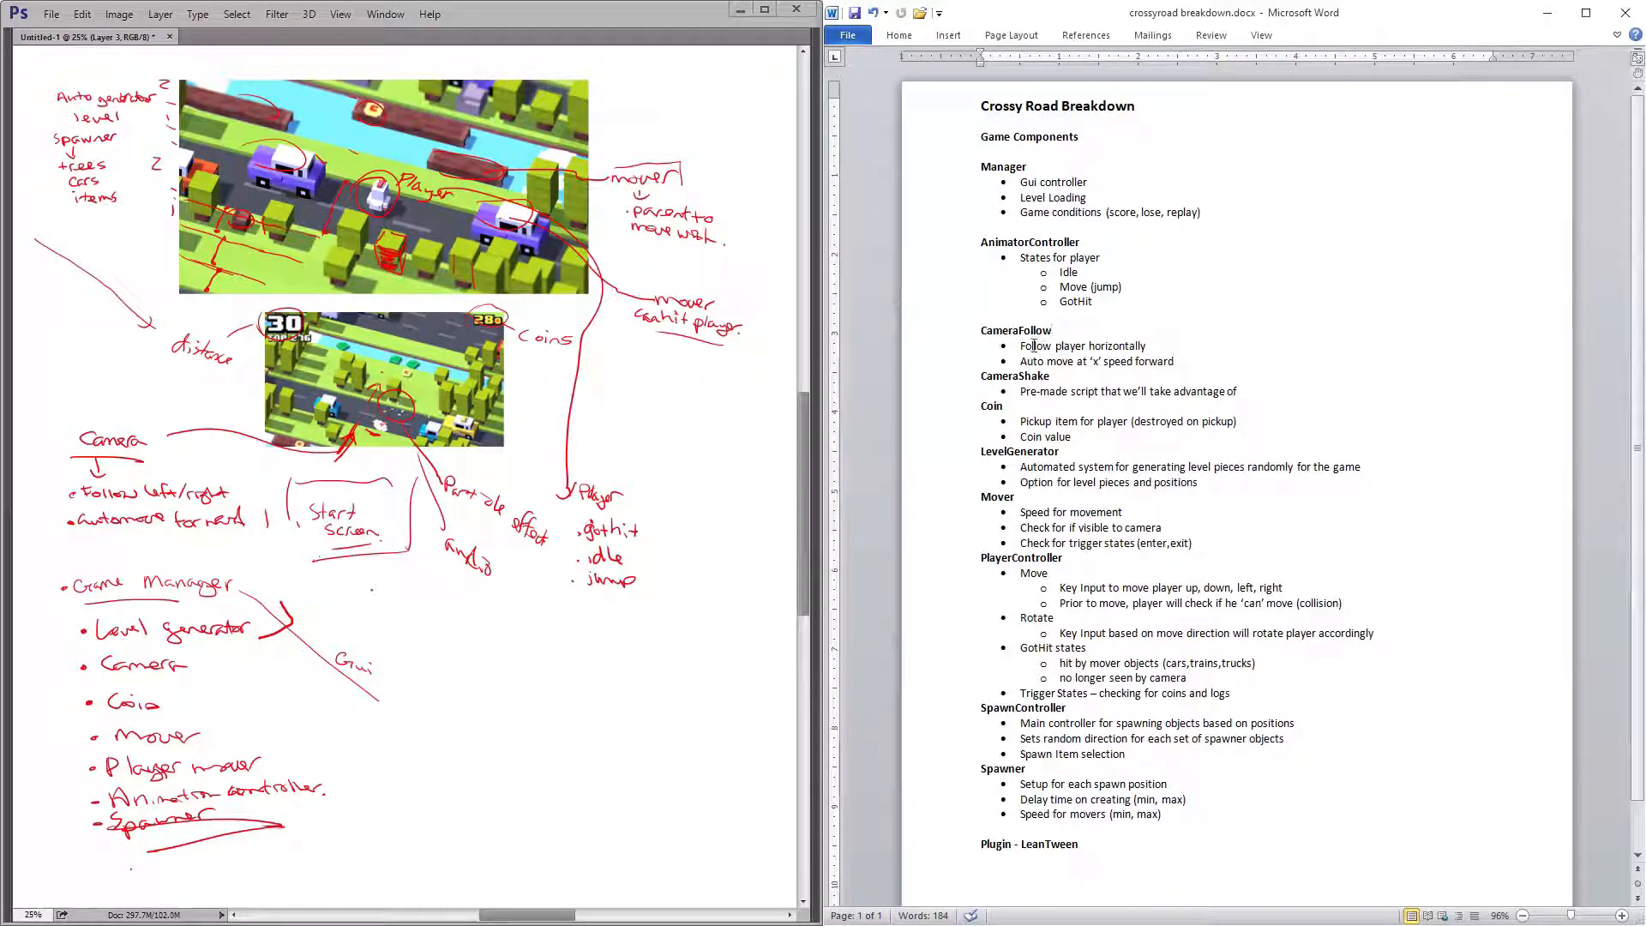
{"action": "double_click", "coordinate": [1082, 344]}
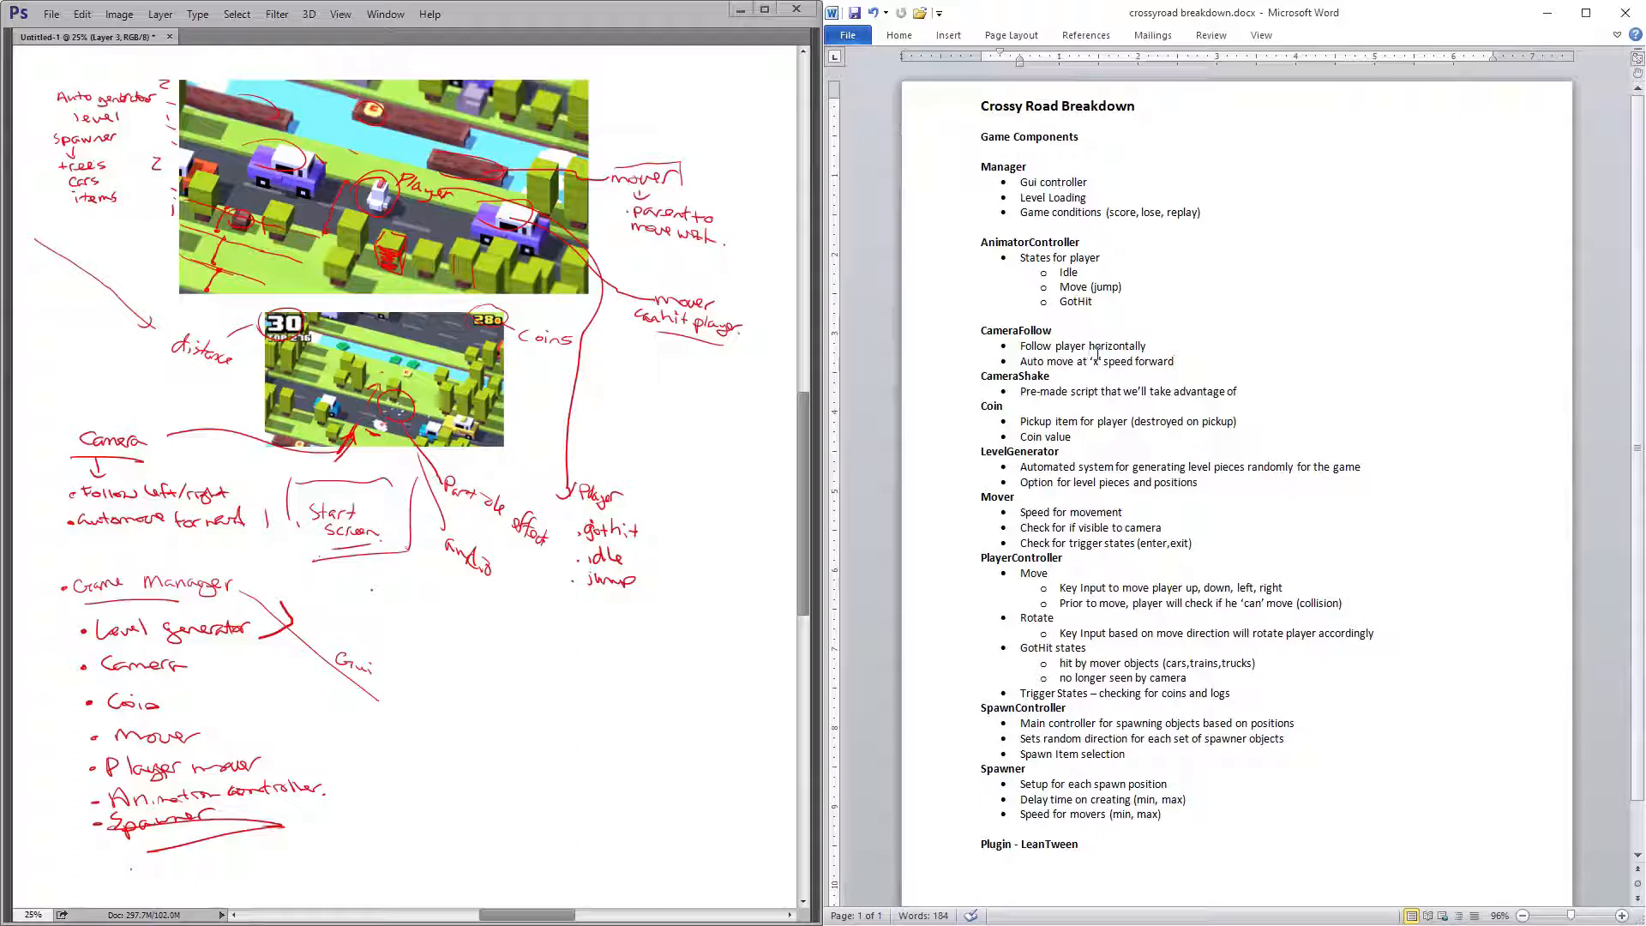
{"action": "left_click", "coordinate": [1176, 360]}
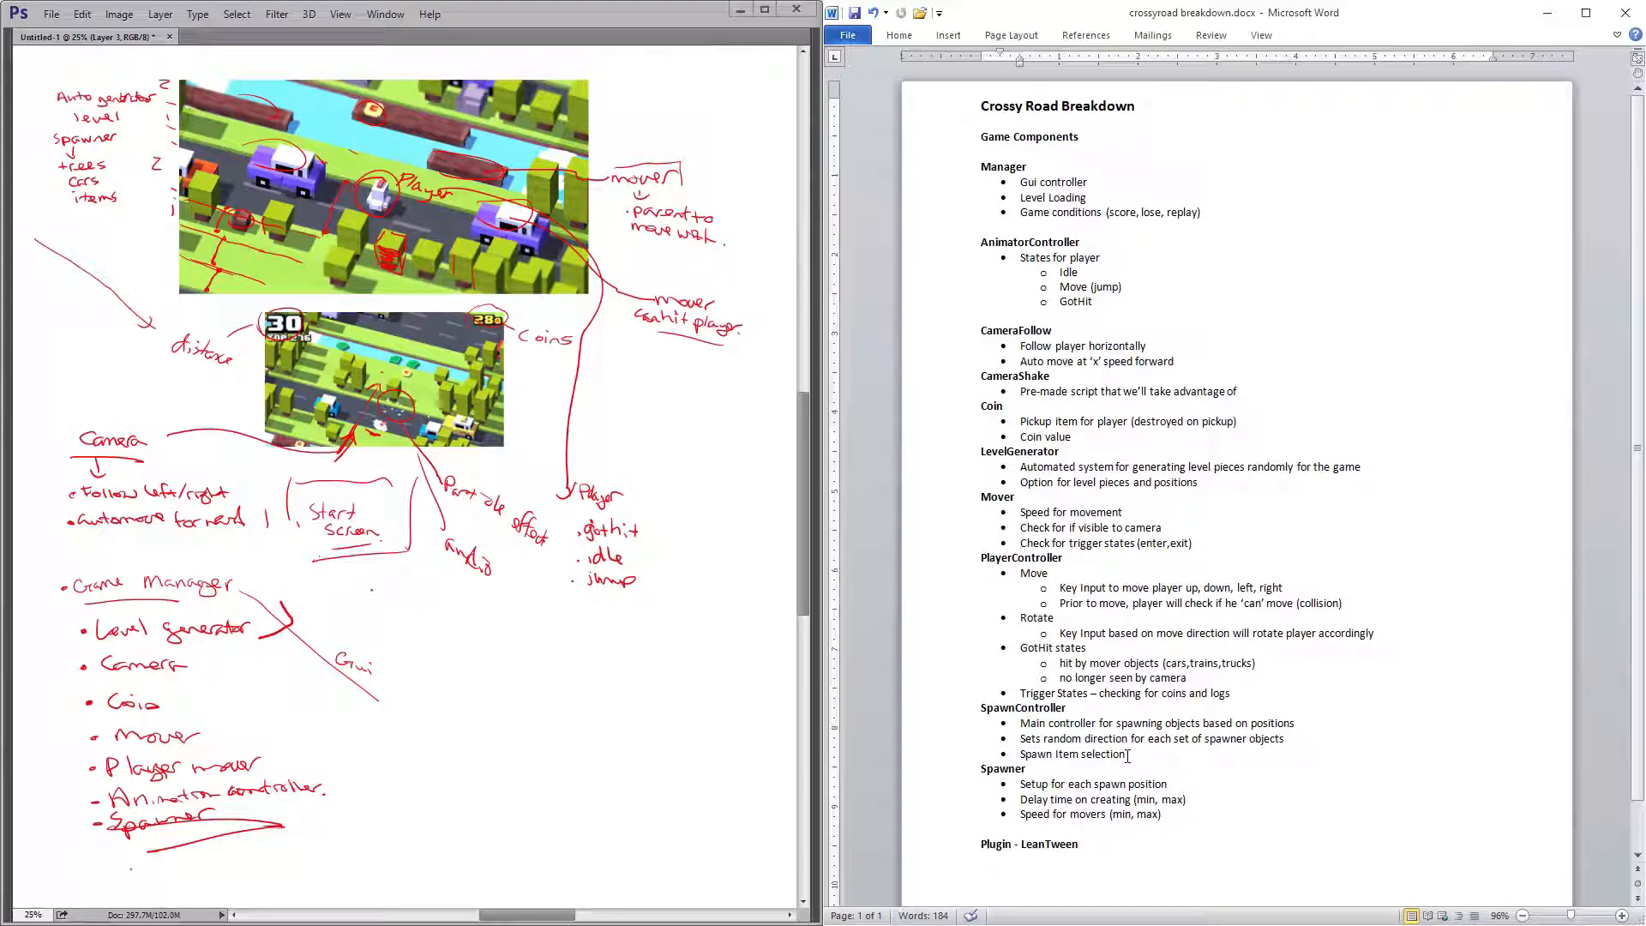
{"action": "mouse_move", "coordinate": [929, 609]}
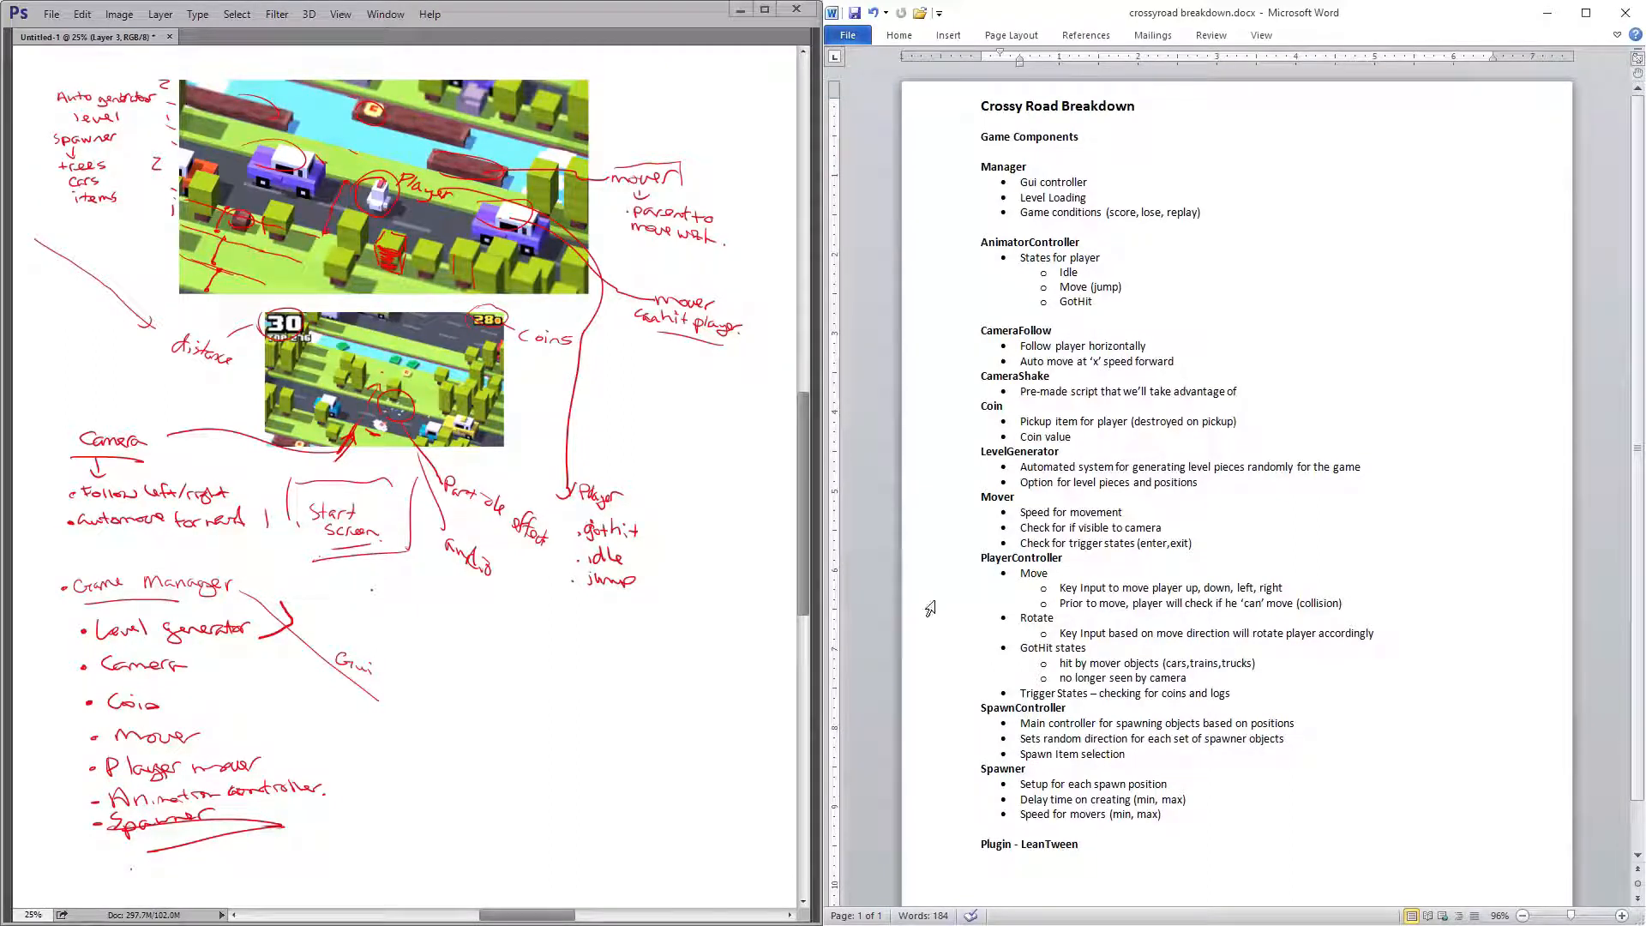
{"action": "left_click", "coordinate": [1236, 391]}
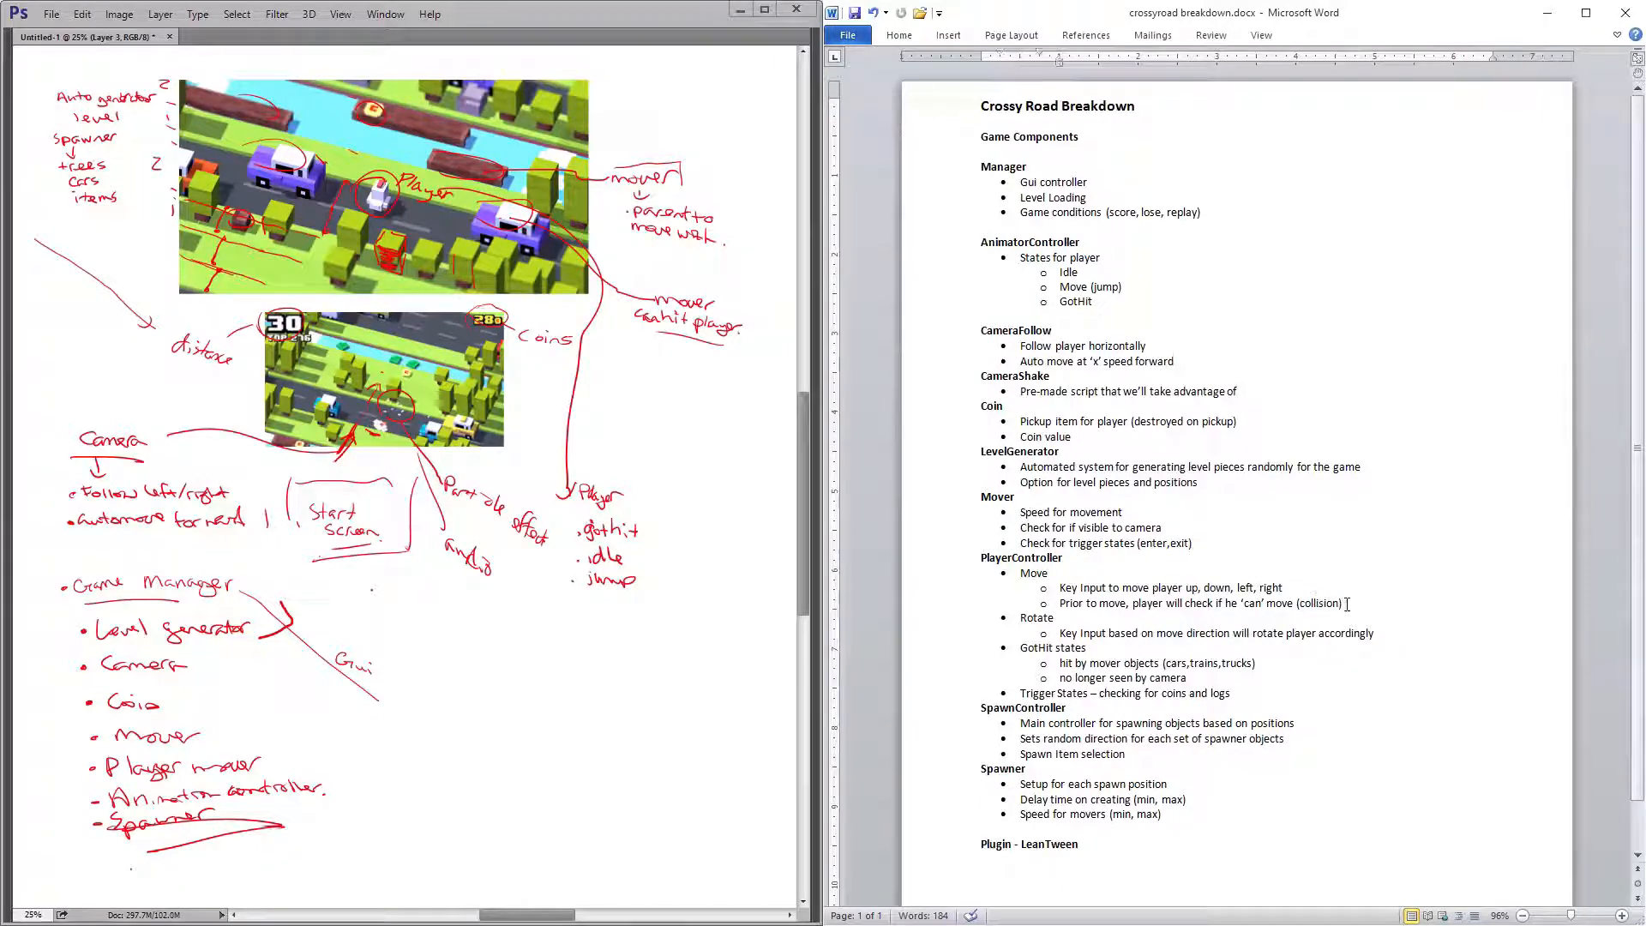
Add a new sub-bullet reading "Forward movement will generate 'distance' points"
{"action": "type", "text": "Forward movement will generate"}
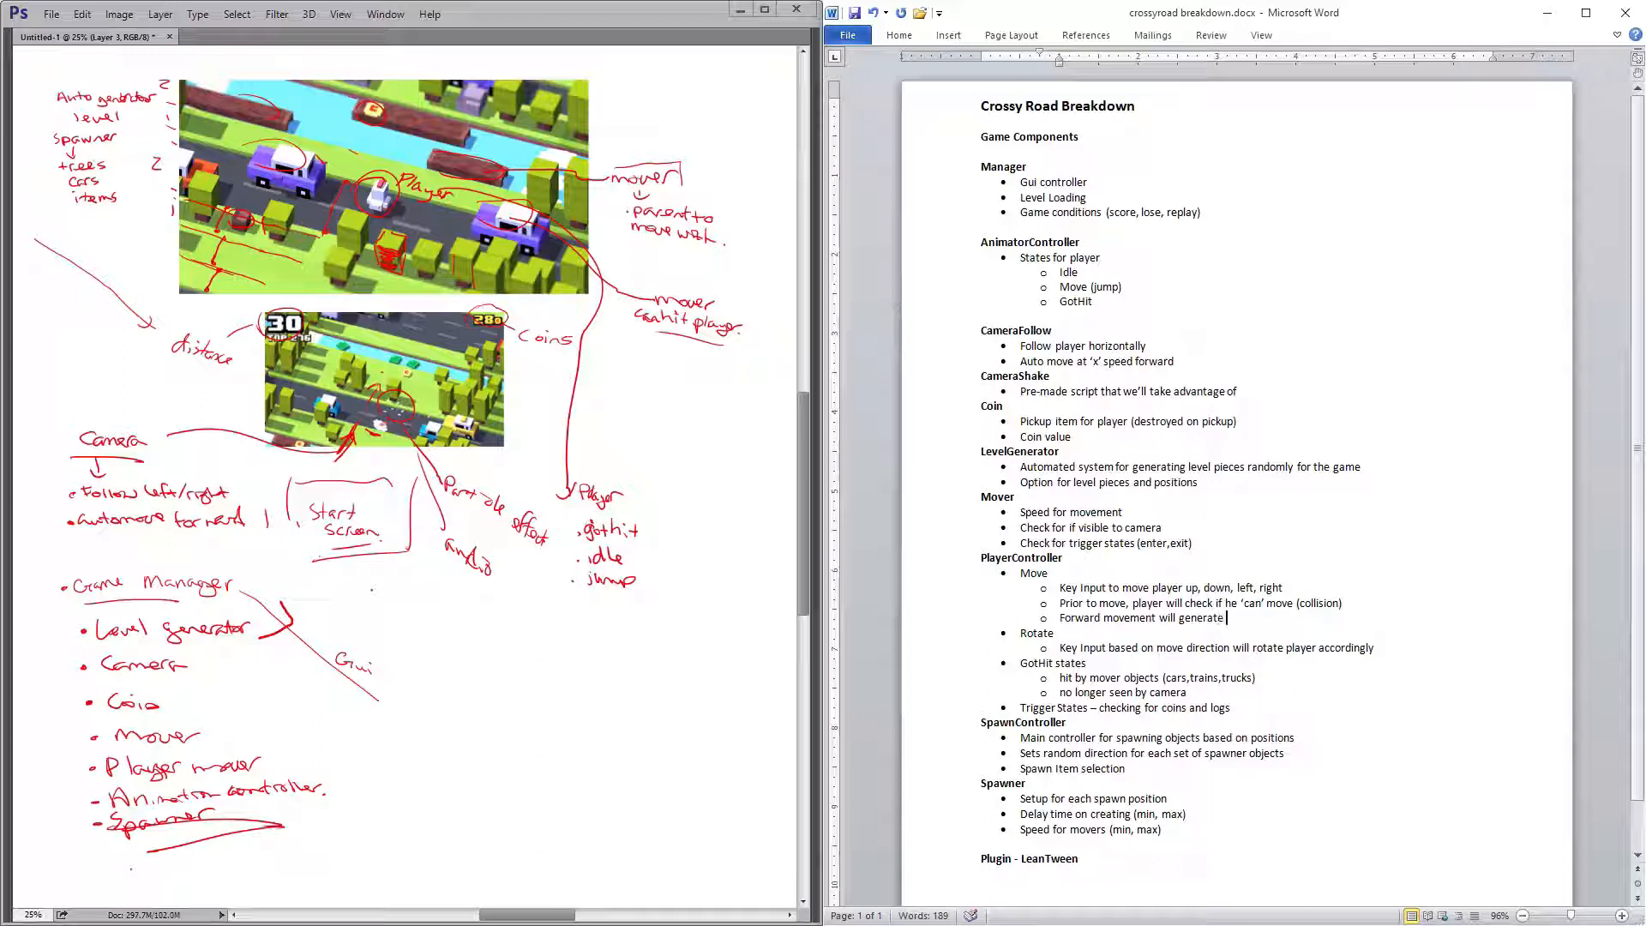
{"action": "type", "text": "'distance"}
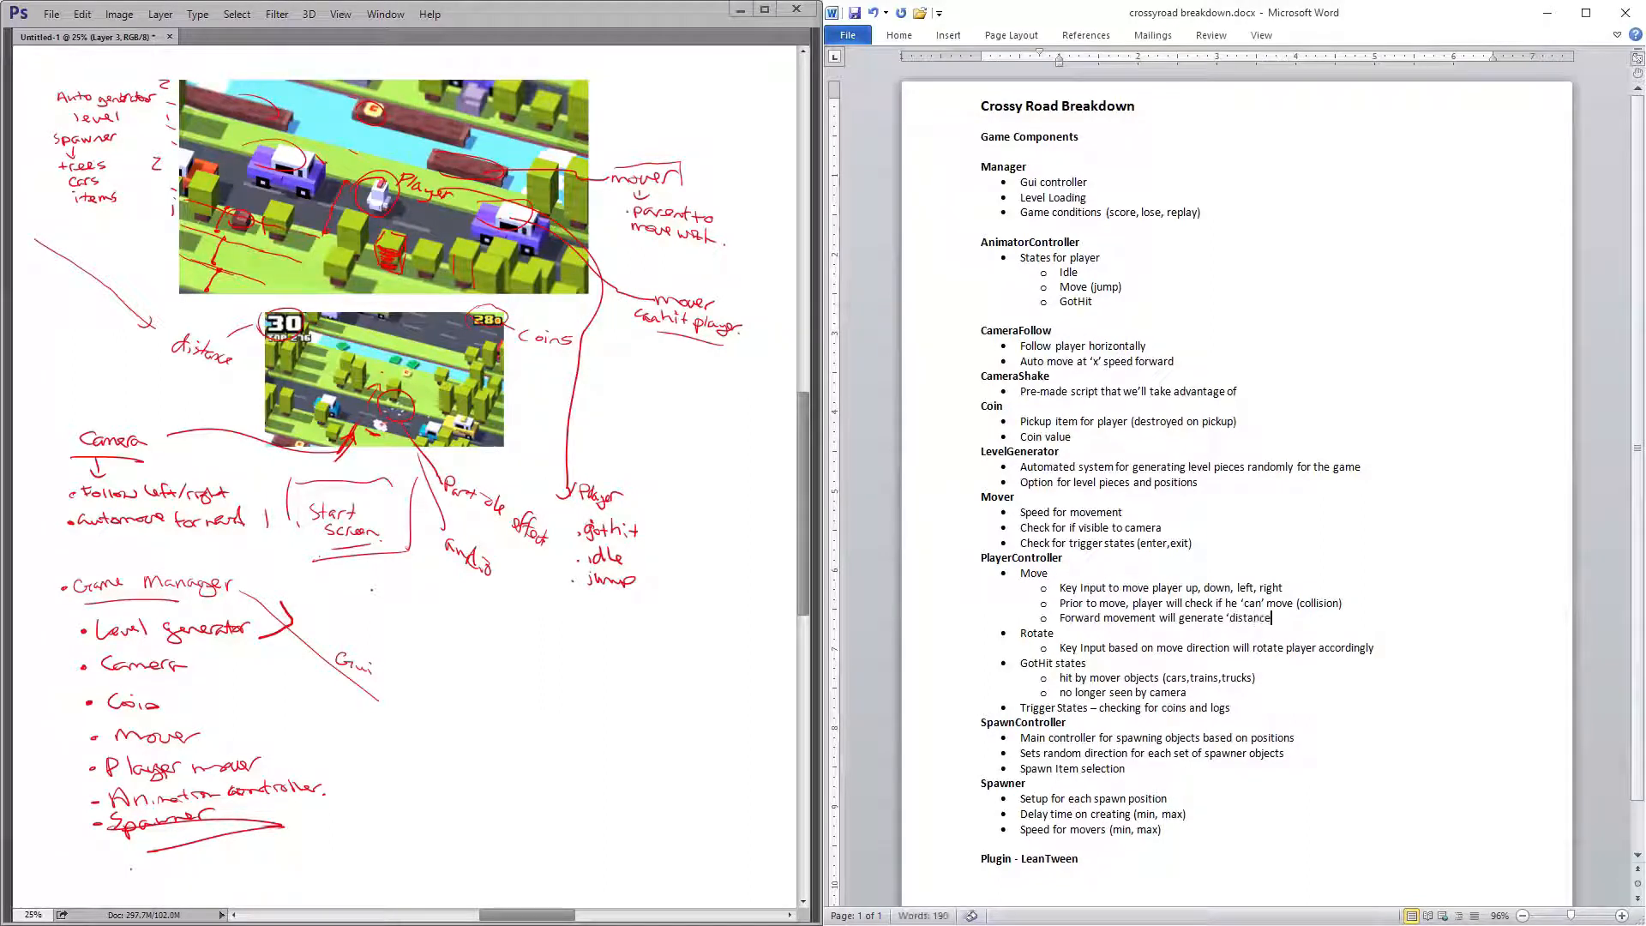
{"action": "type", "text": "points"}
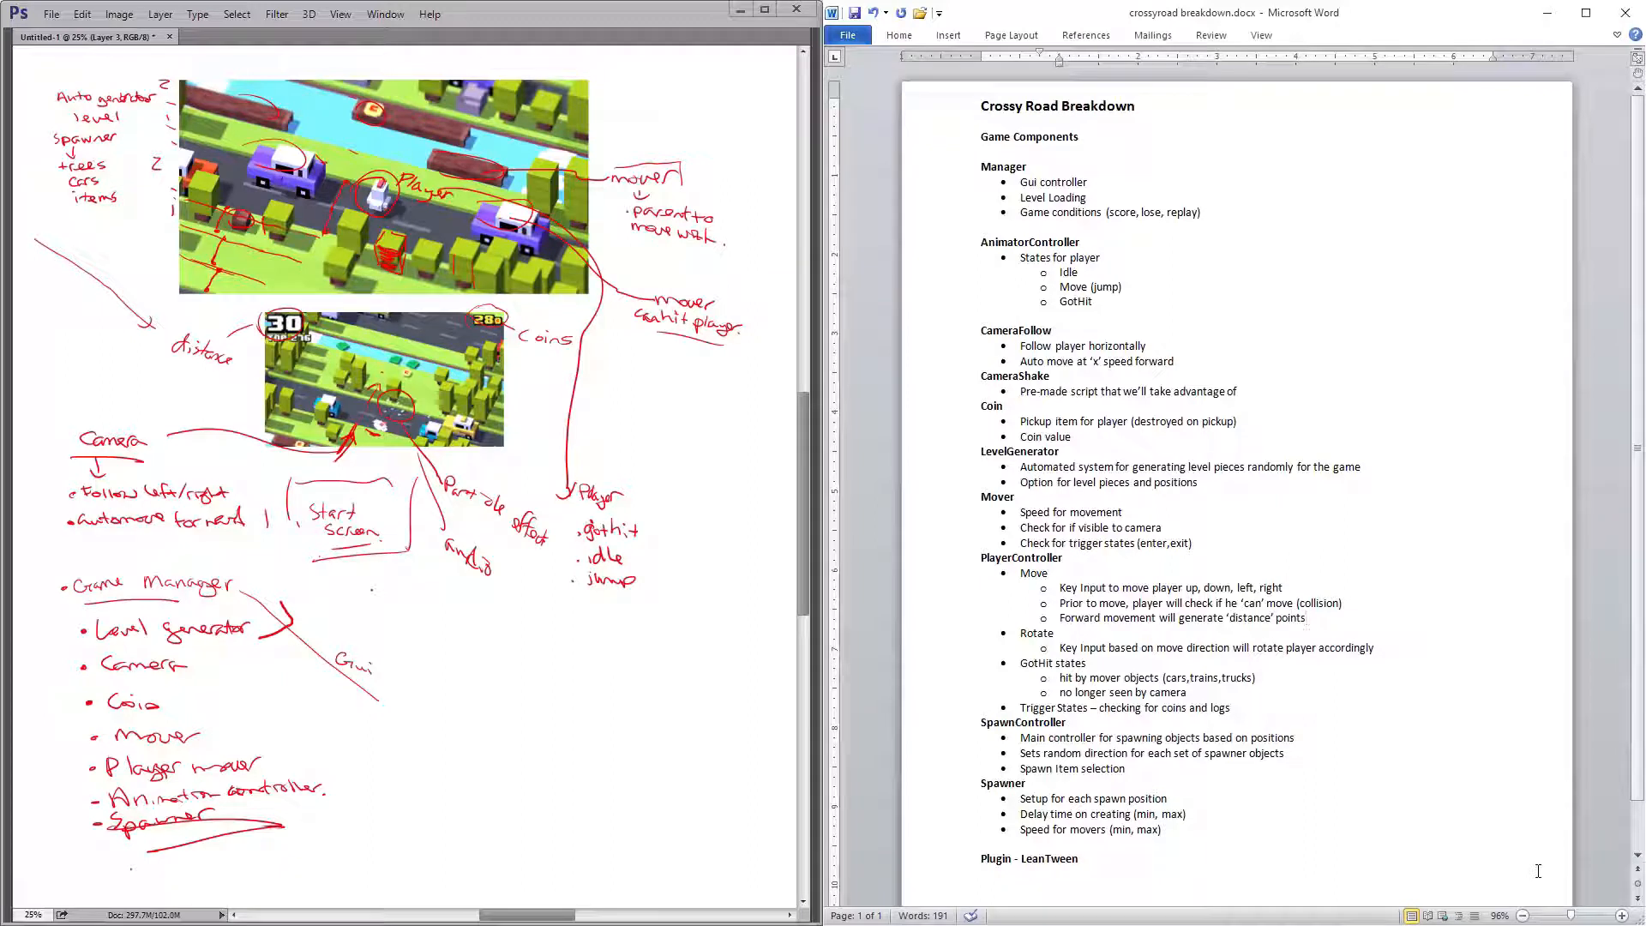
{"action": "left_click", "coordinate": [1306, 617]}
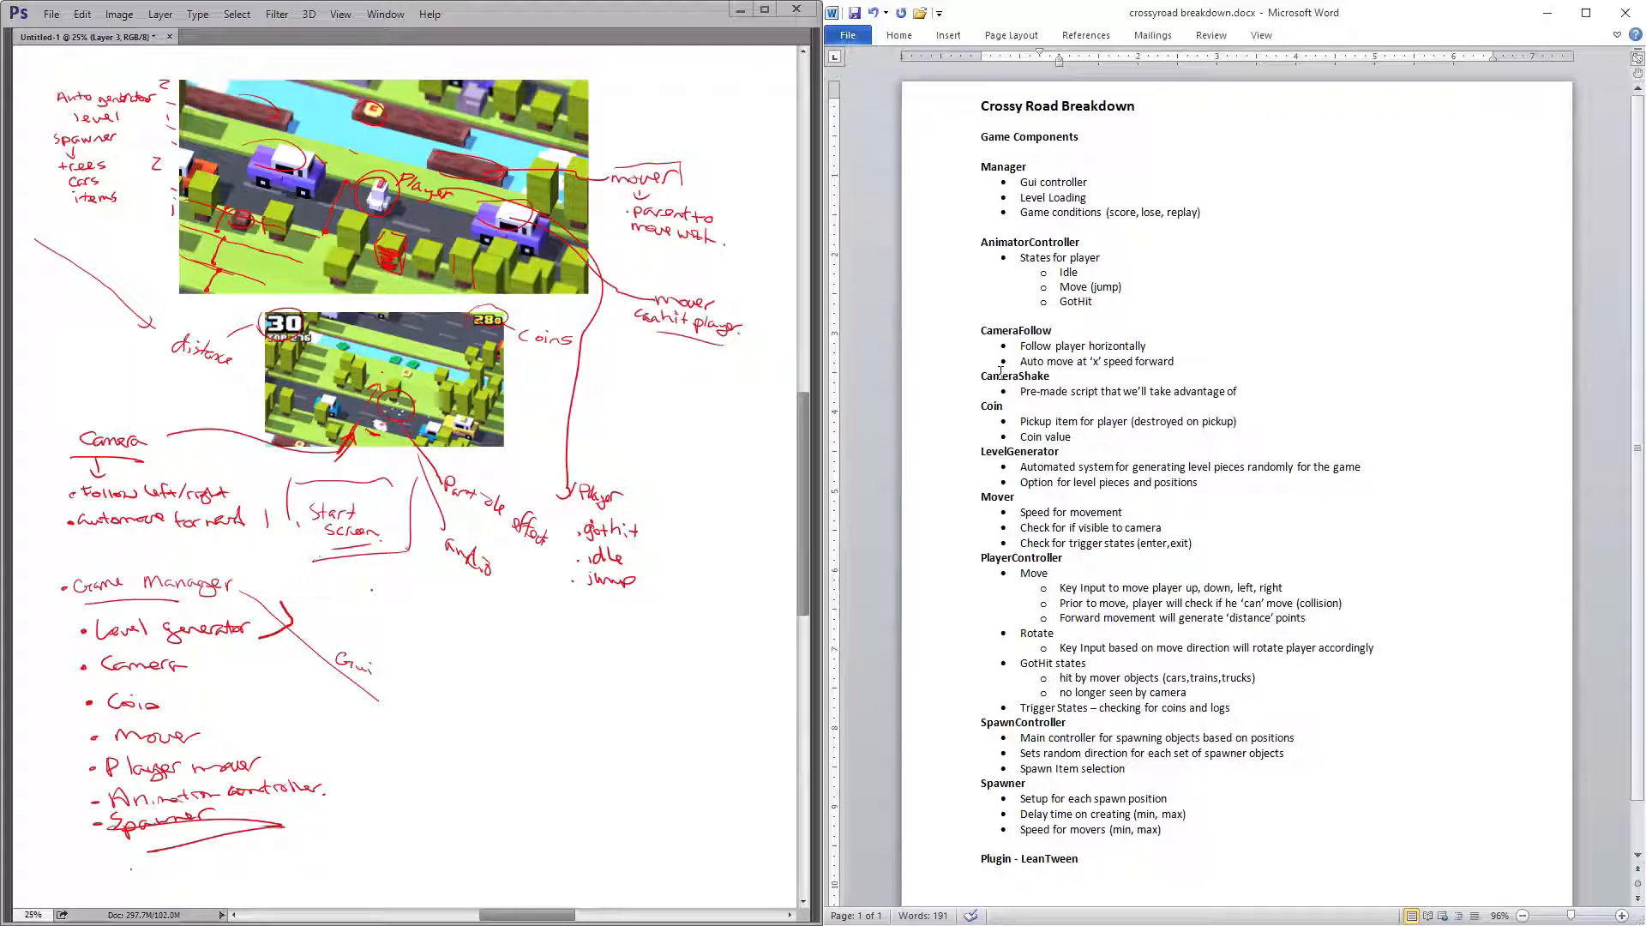
{"action": "left_click", "coordinate": [1306, 617]}
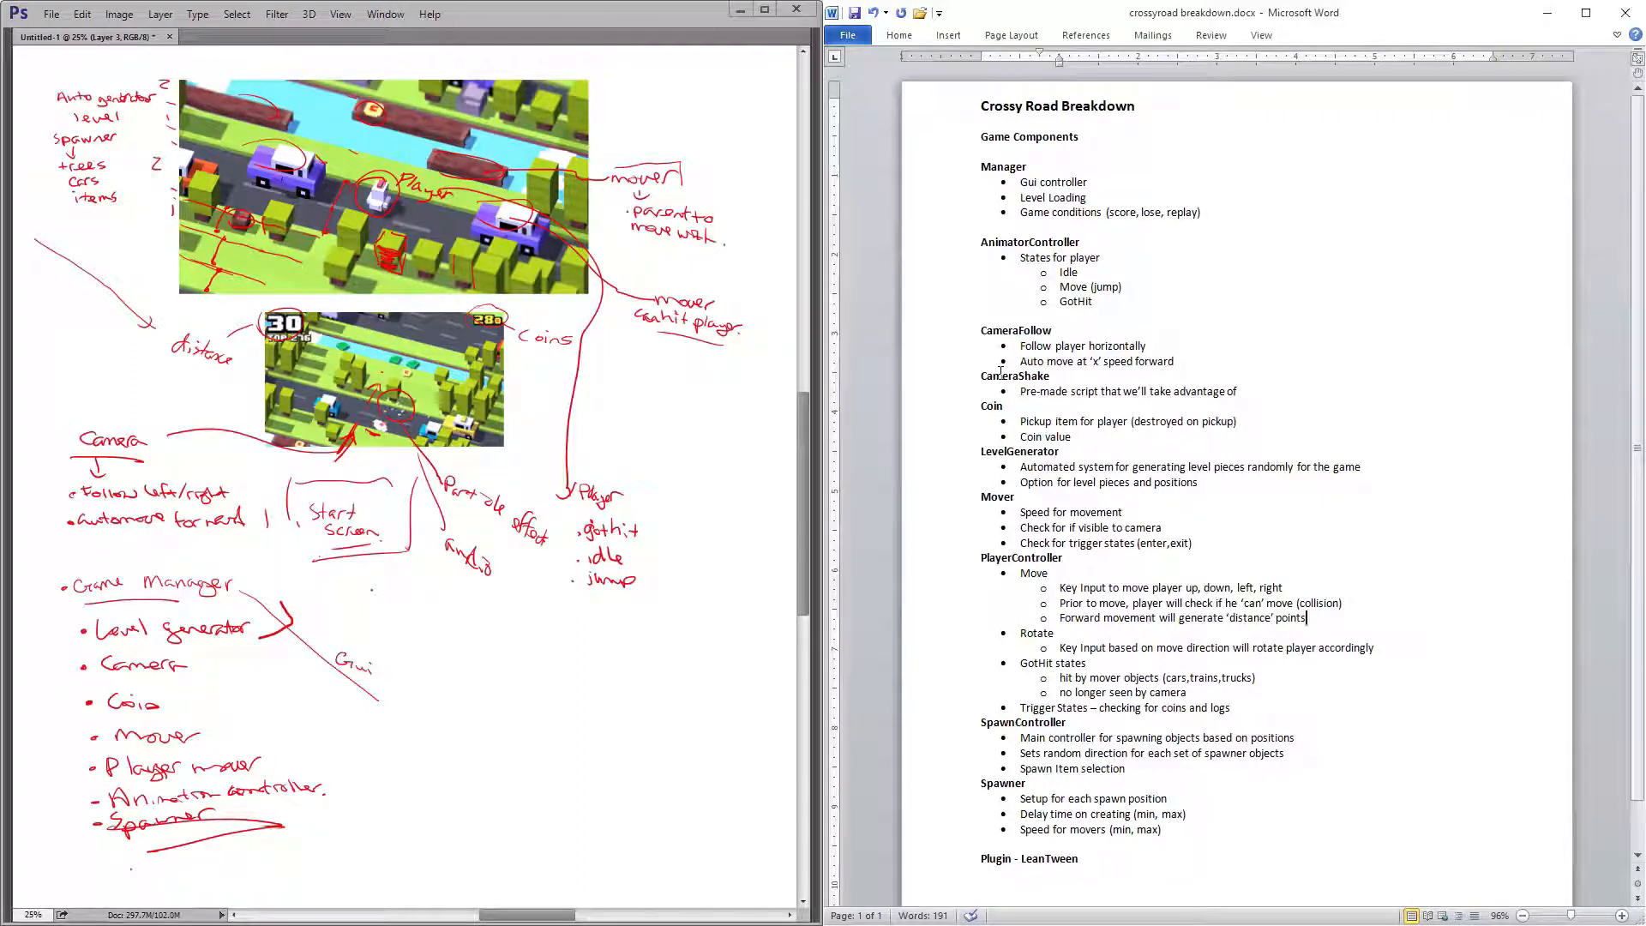